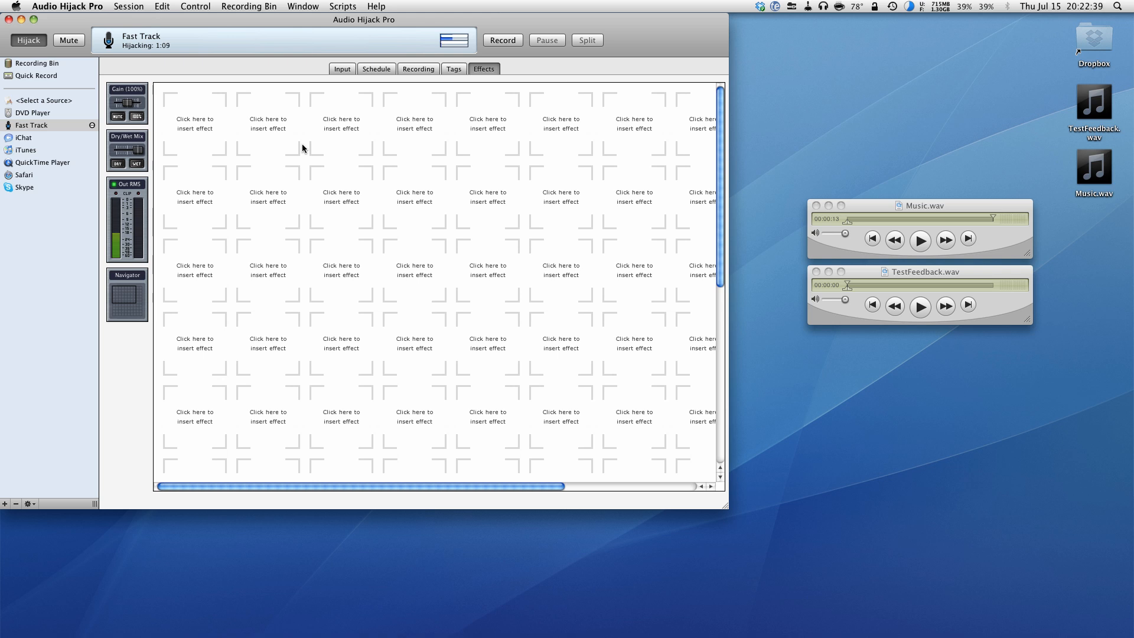
mouse_move(25, 157)
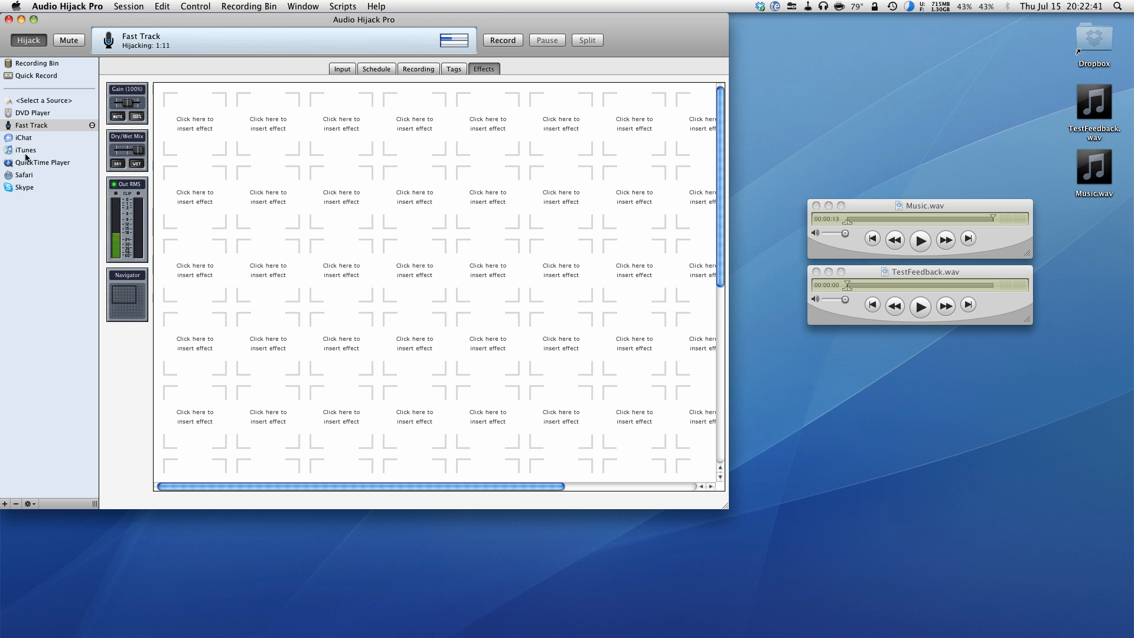
Select the Fast Track session and insert the mda Dynamics AudioUnit effect in its first slot
left_click(48, 99)
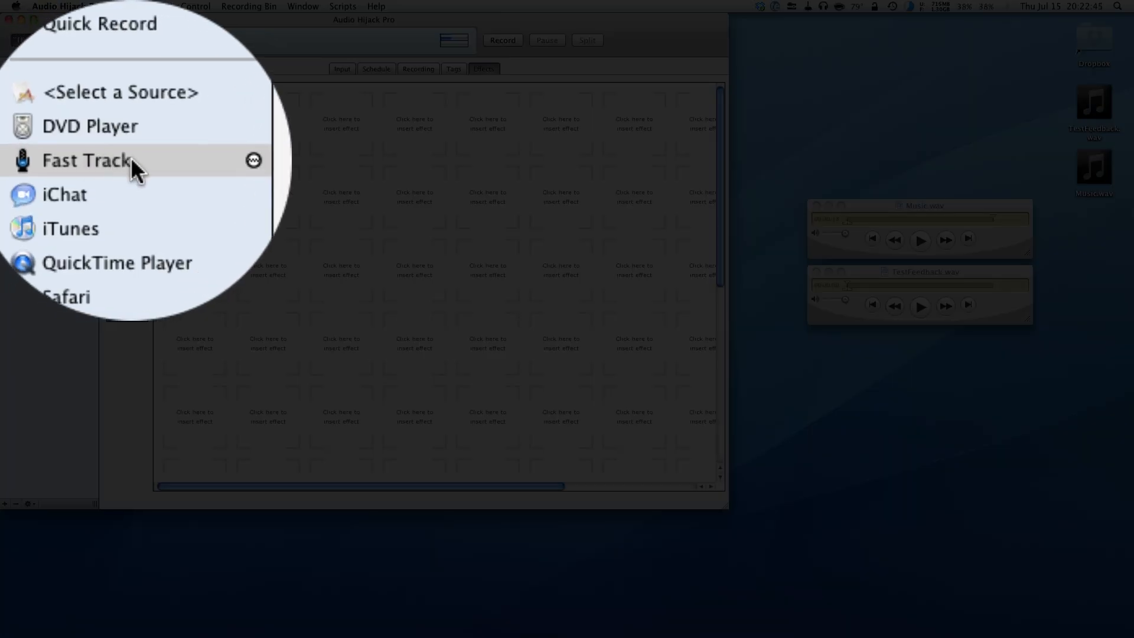
left_click(85, 160)
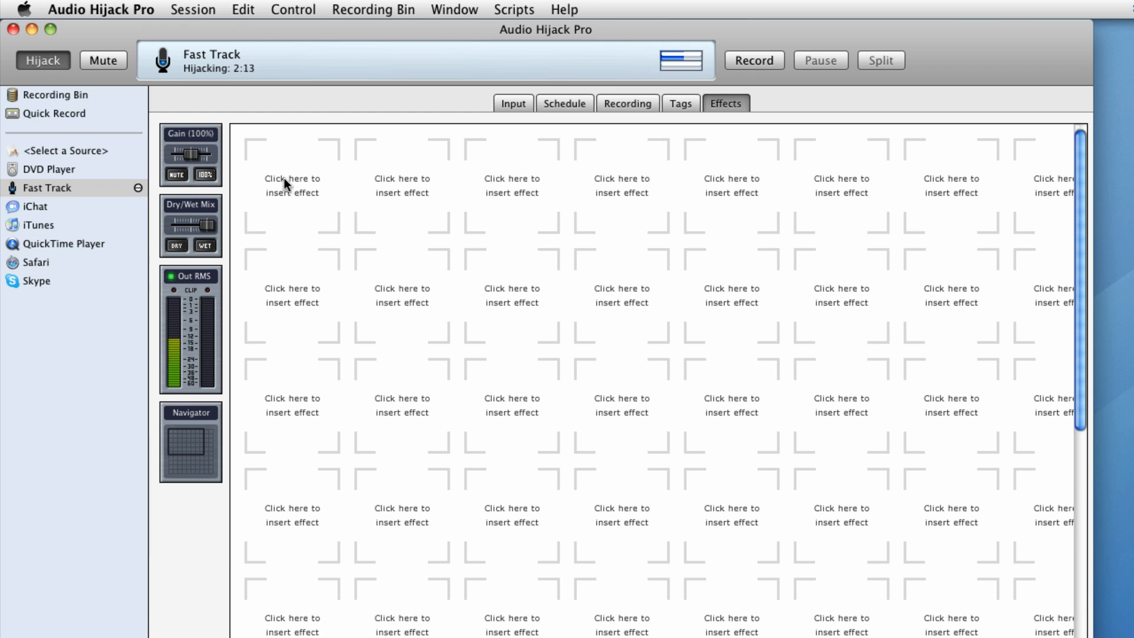
left_click(291, 186)
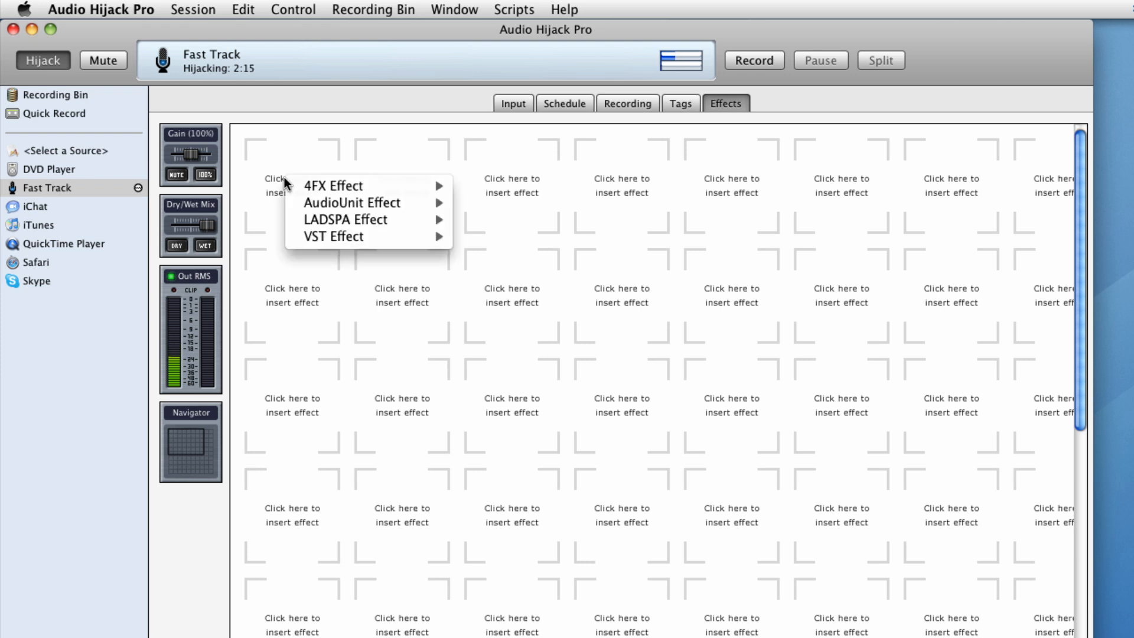
mouse_move(352, 203)
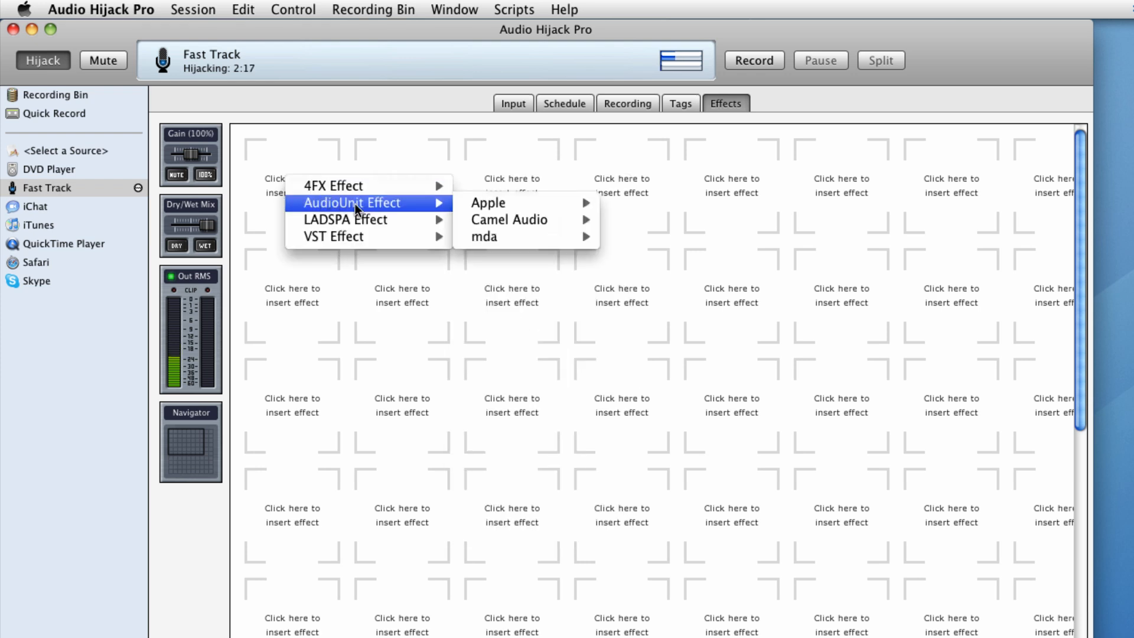
mouse_move(525, 237)
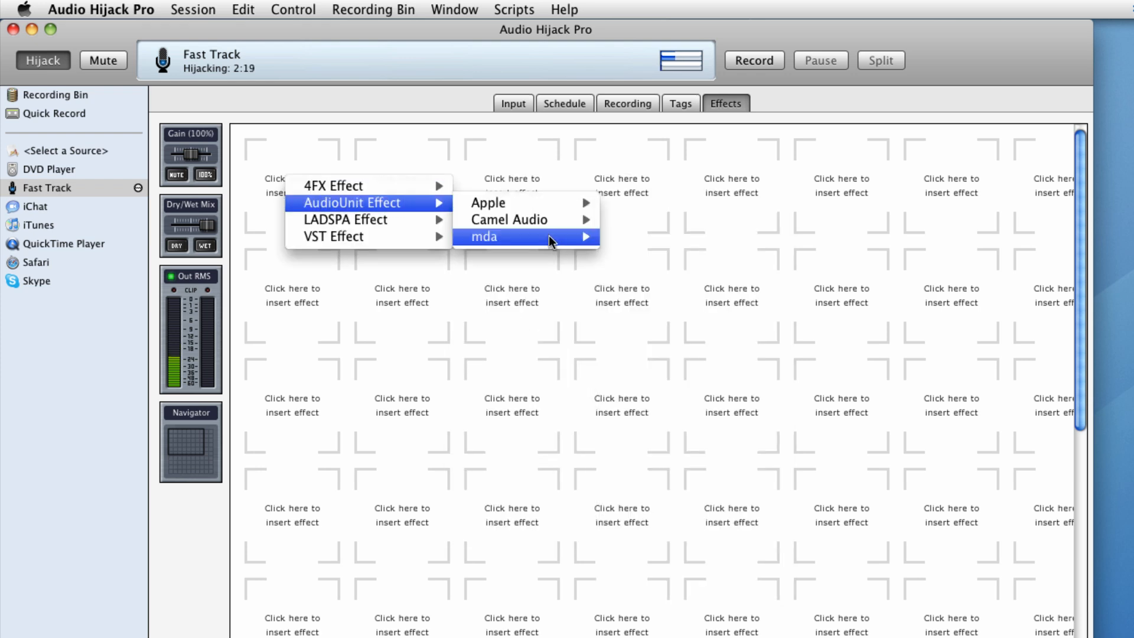
mouse_move(549, 240)
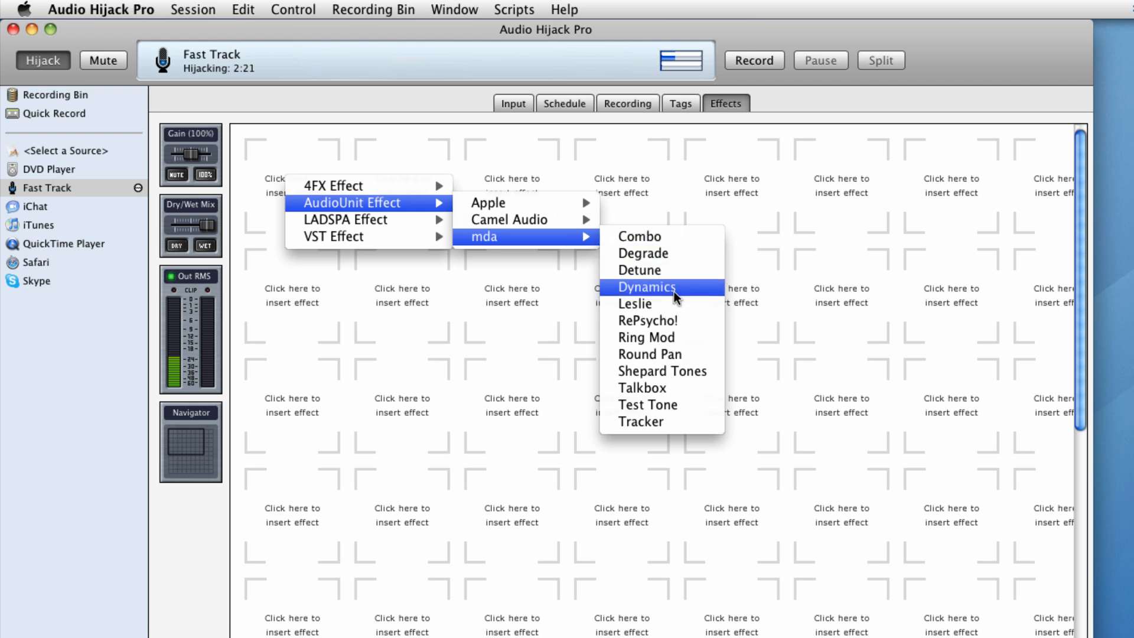
left_click(645, 287)
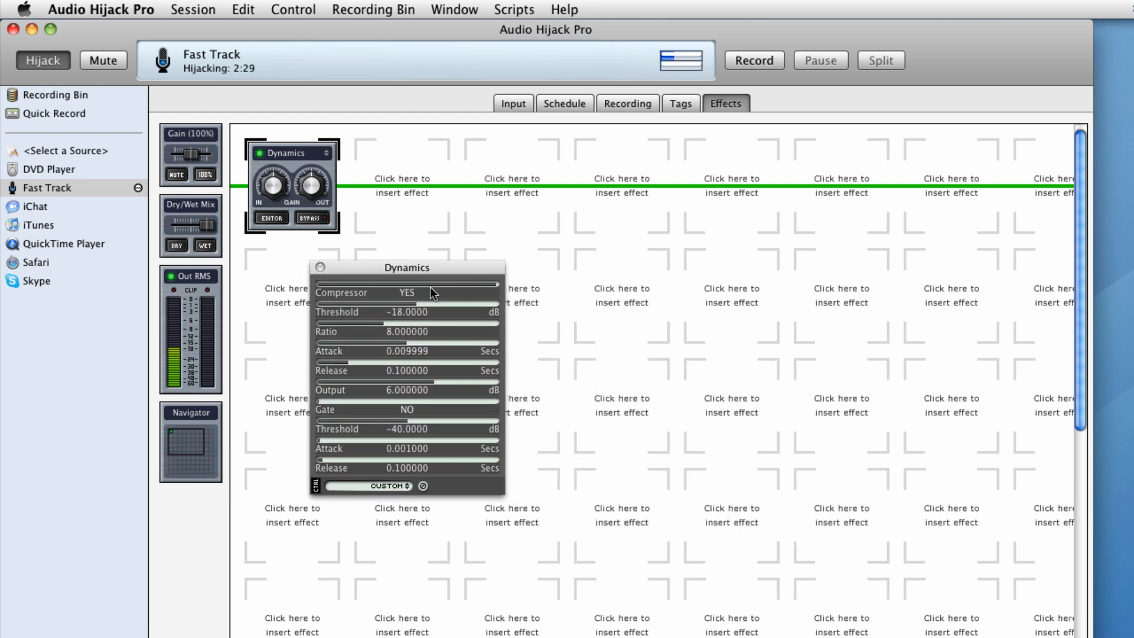
mouse_move(320, 285)
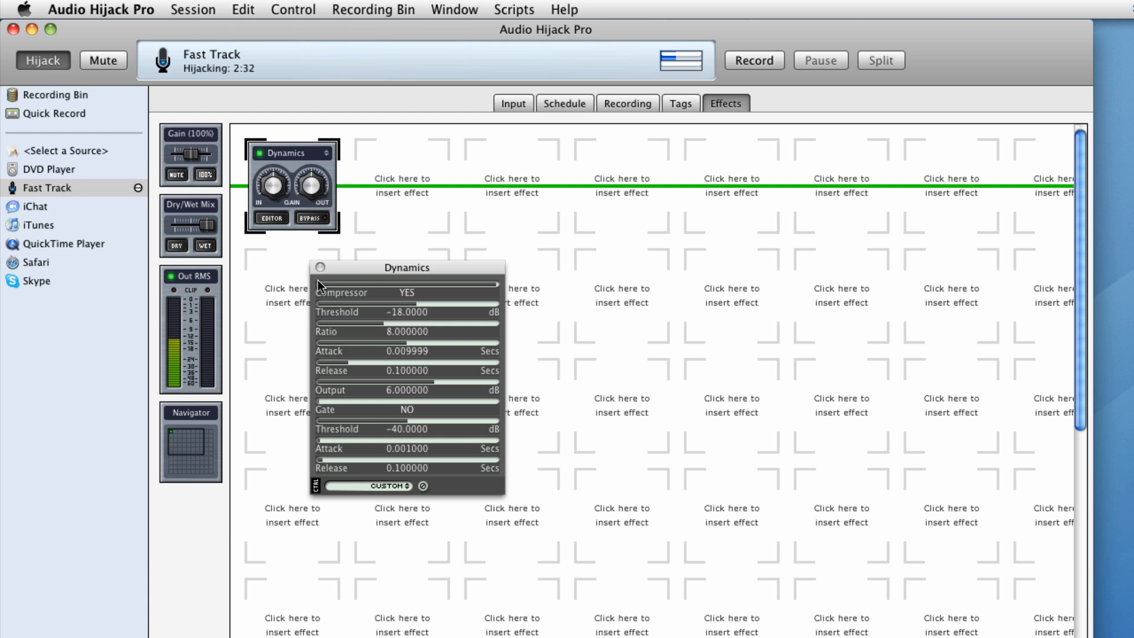
Turn the Dynamics compressor off so only the gate runs, then dismiss its editor
left_click(406, 292)
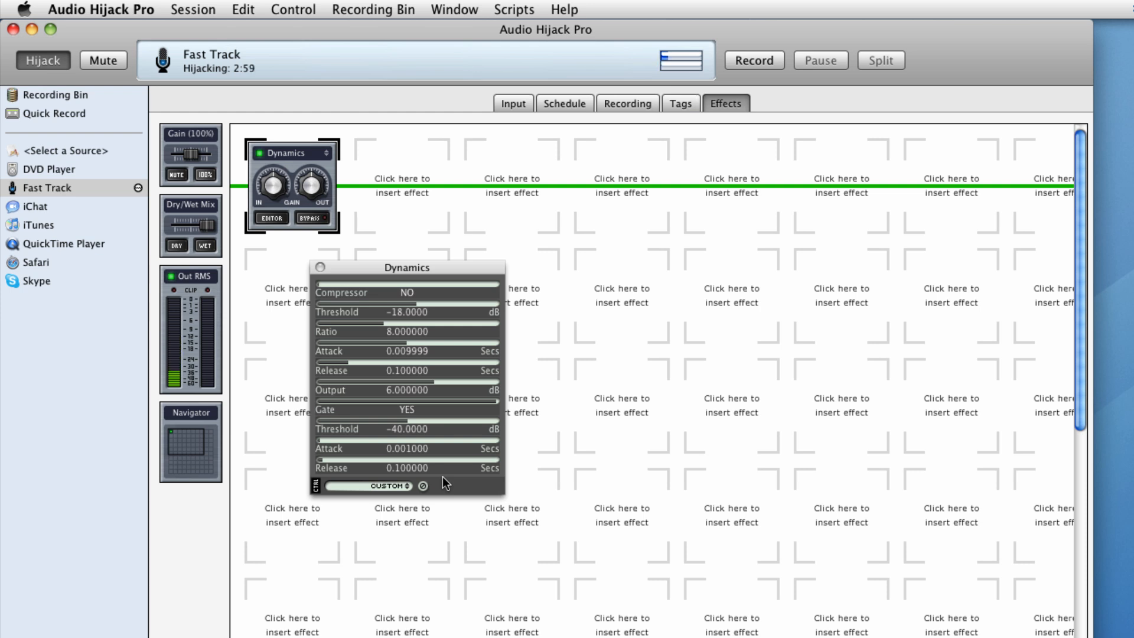
mouse_move(423, 469)
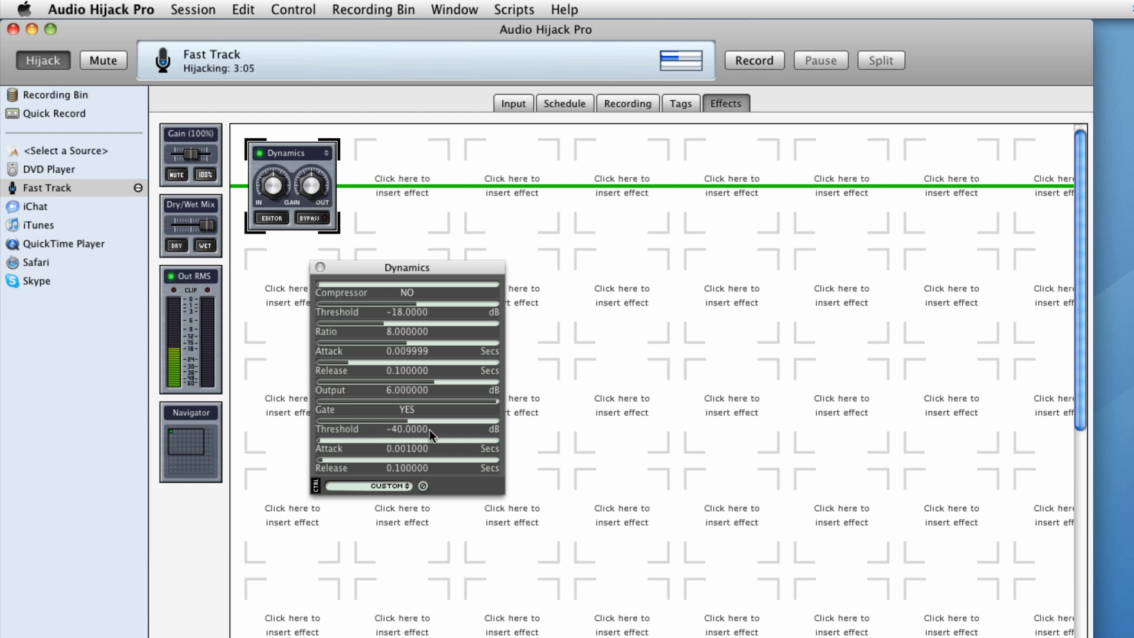
mouse_move(446, 460)
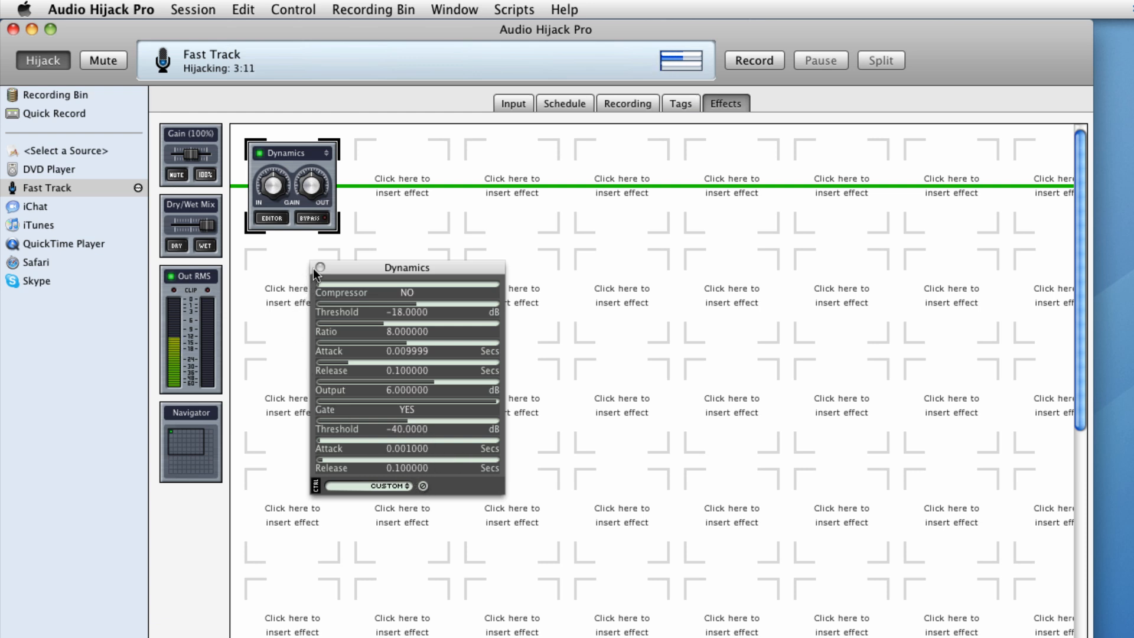
left_click(319, 267)
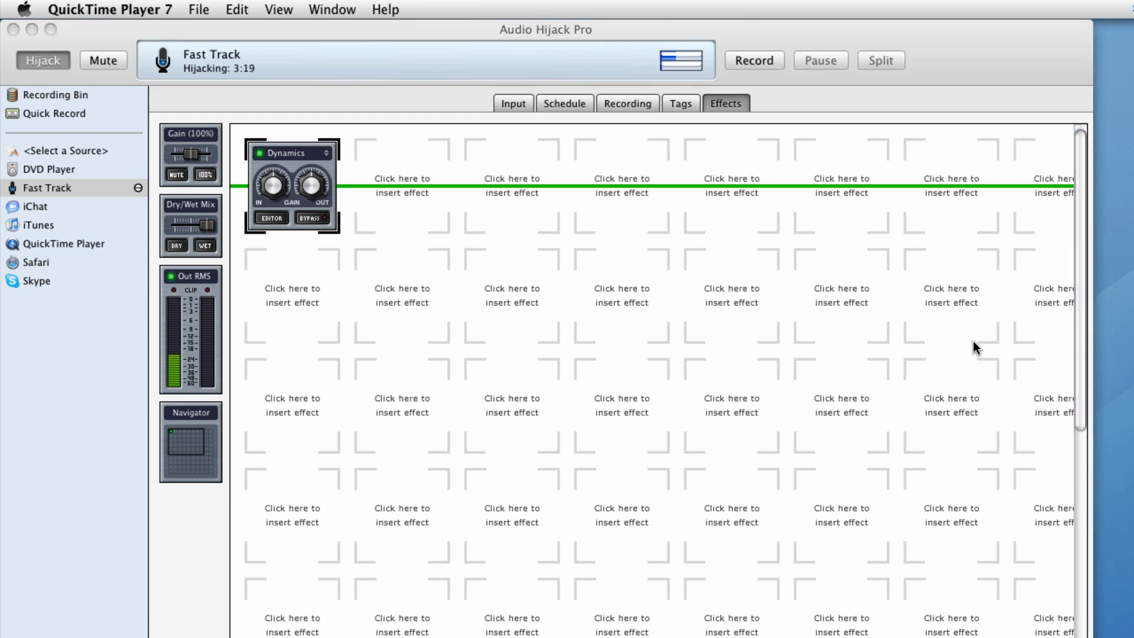
mouse_move(398, 184)
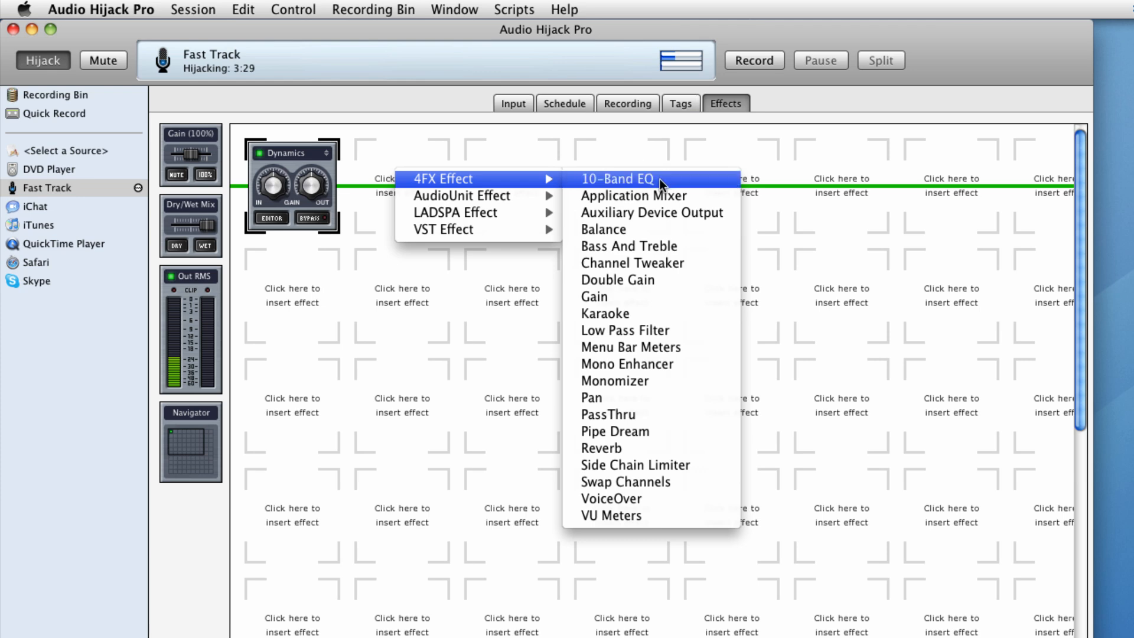
Insert an Application Mixer after Dynamics, pick QuickTime Player 7 from Applications and hijack it
left_click(633, 195)
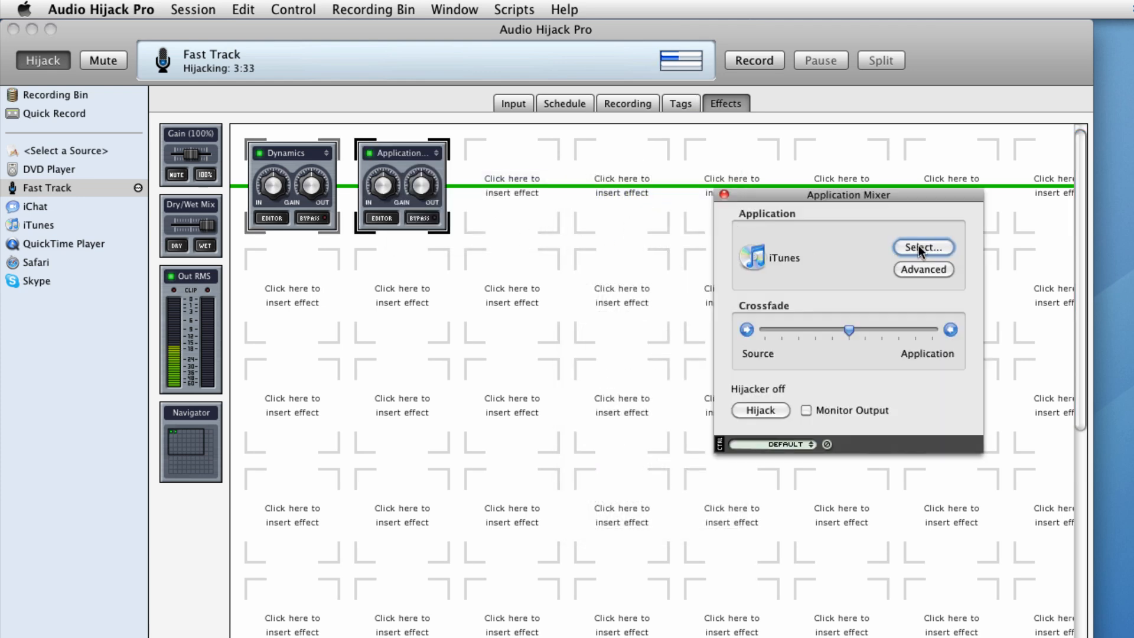
left_click(924, 247)
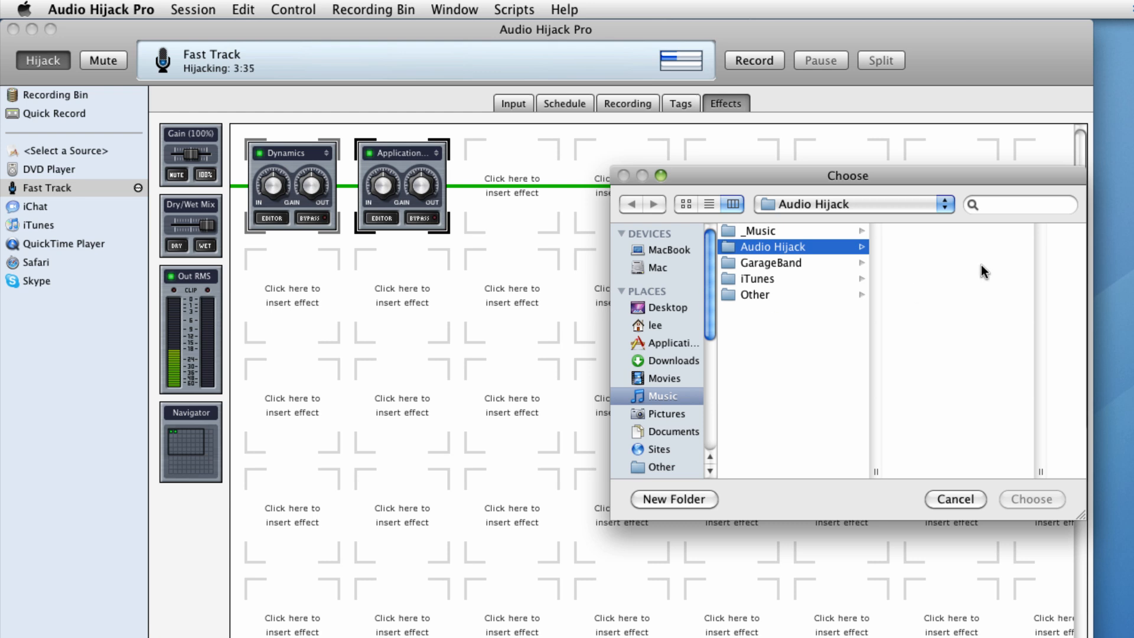
left_click(665, 342)
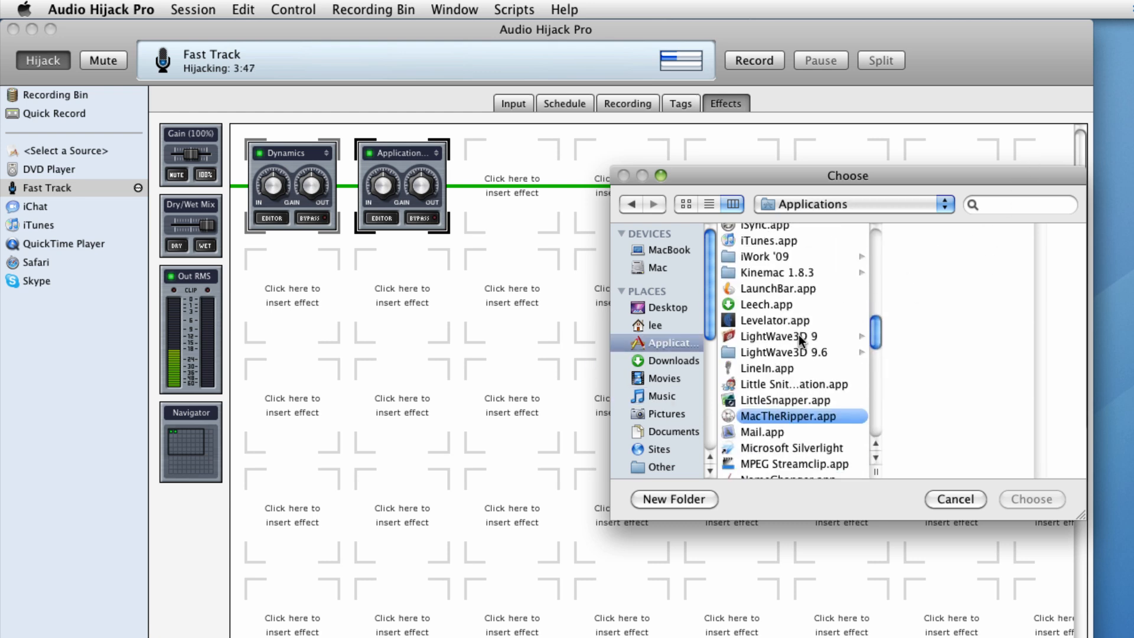
scroll("down", 3)
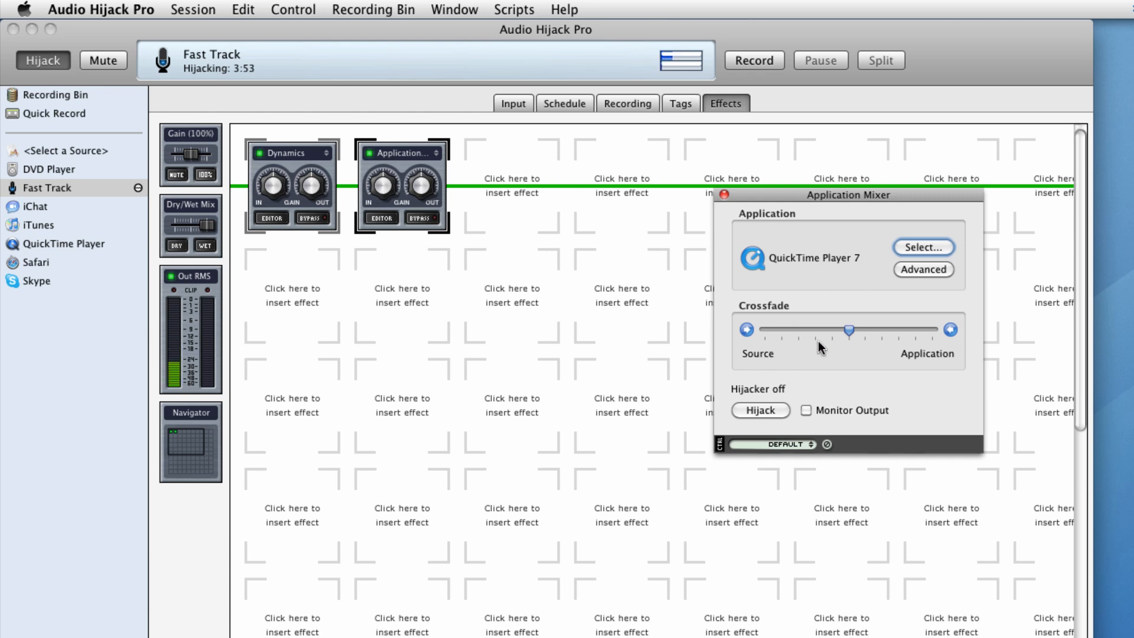
mouse_move(779, 351)
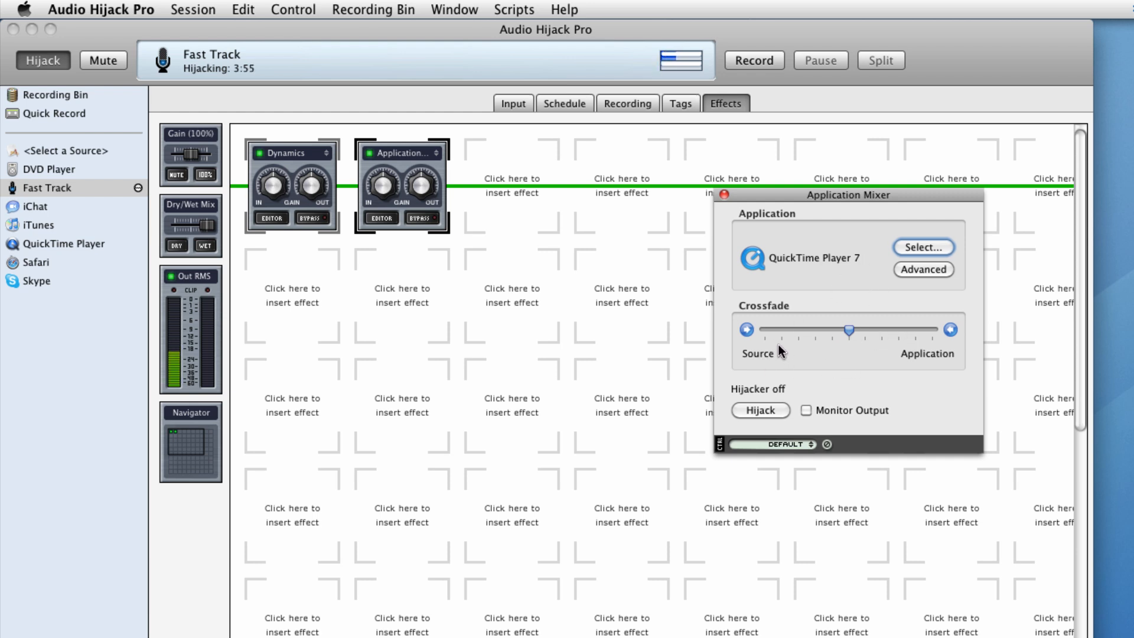
mouse_move(830, 392)
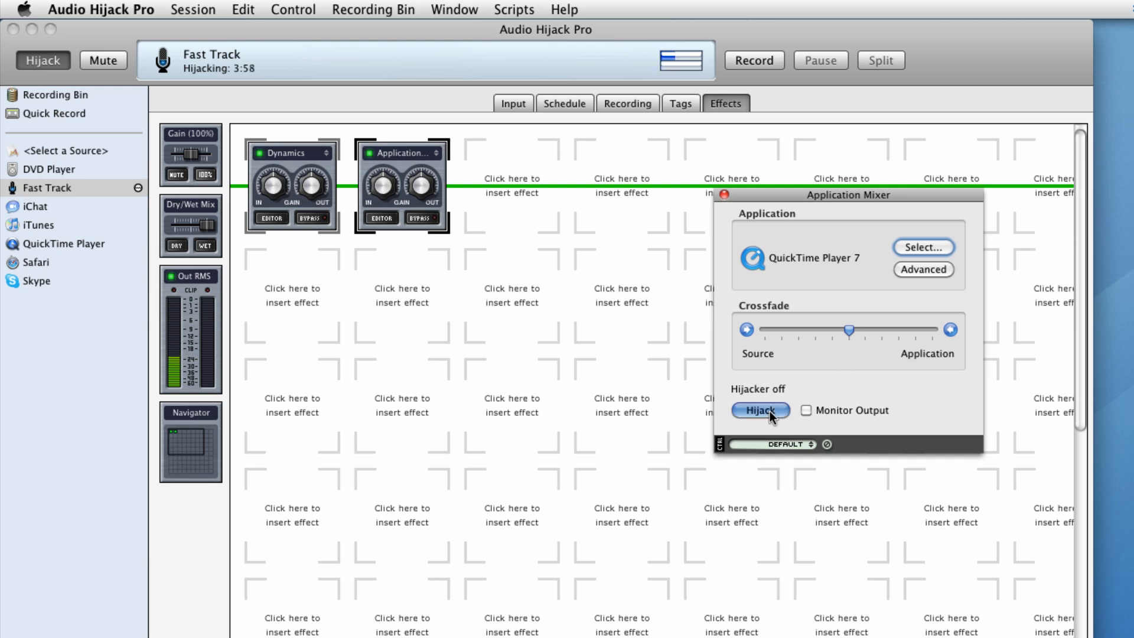
left_click(759, 410)
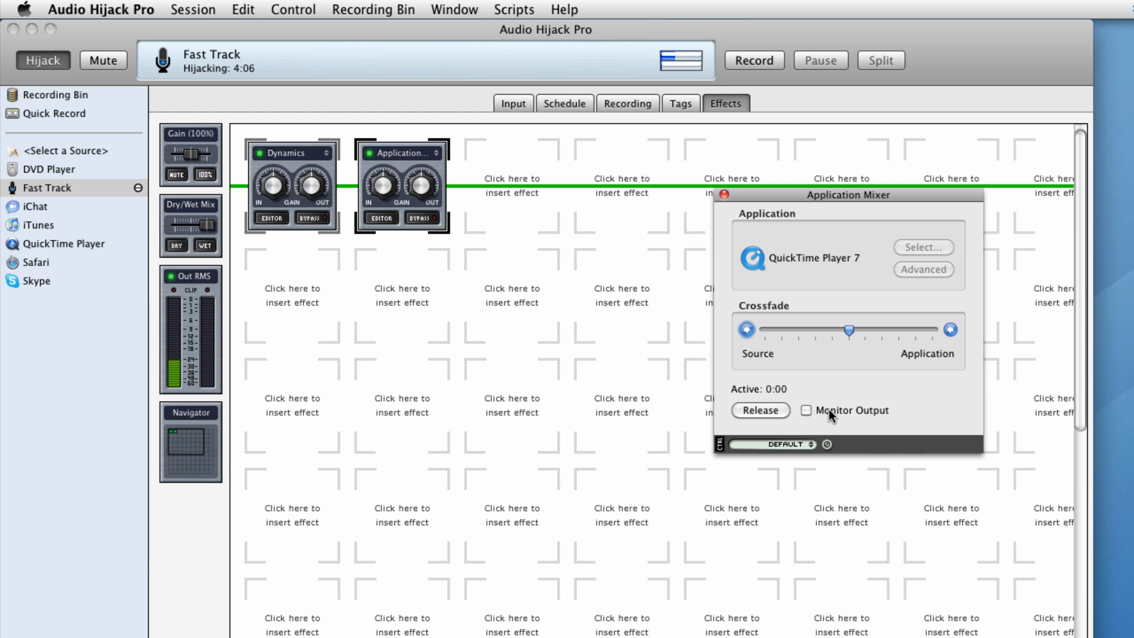
Confirm QuickTime Player 7 in the Application Mixer, dismiss its settings and start recording Fast Track
left_click(805, 410)
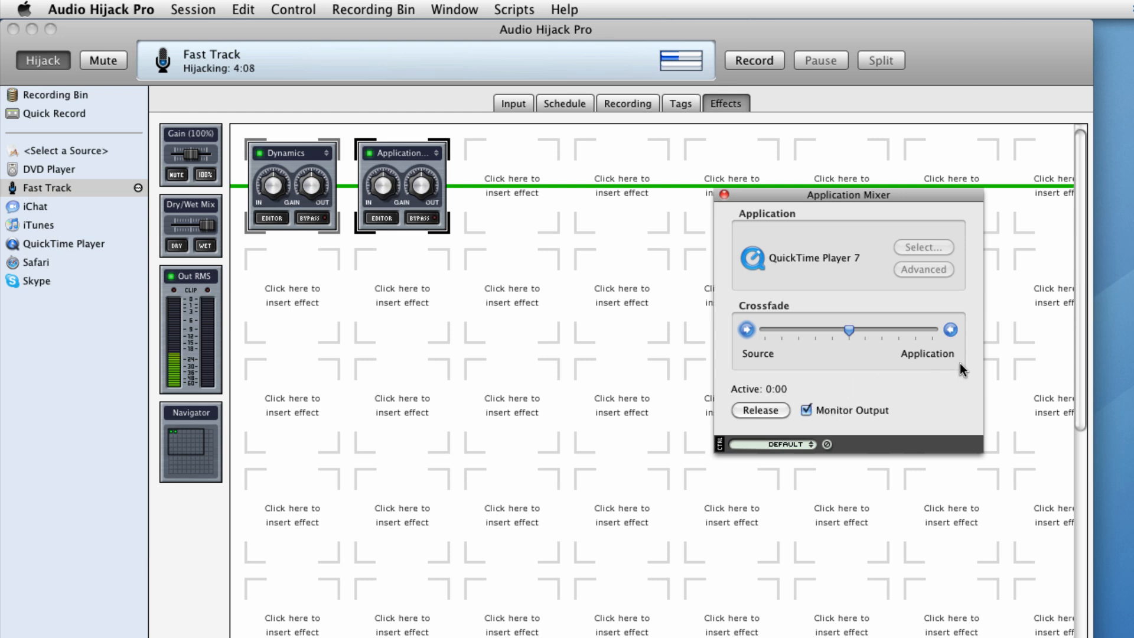
mouse_move(723, 201)
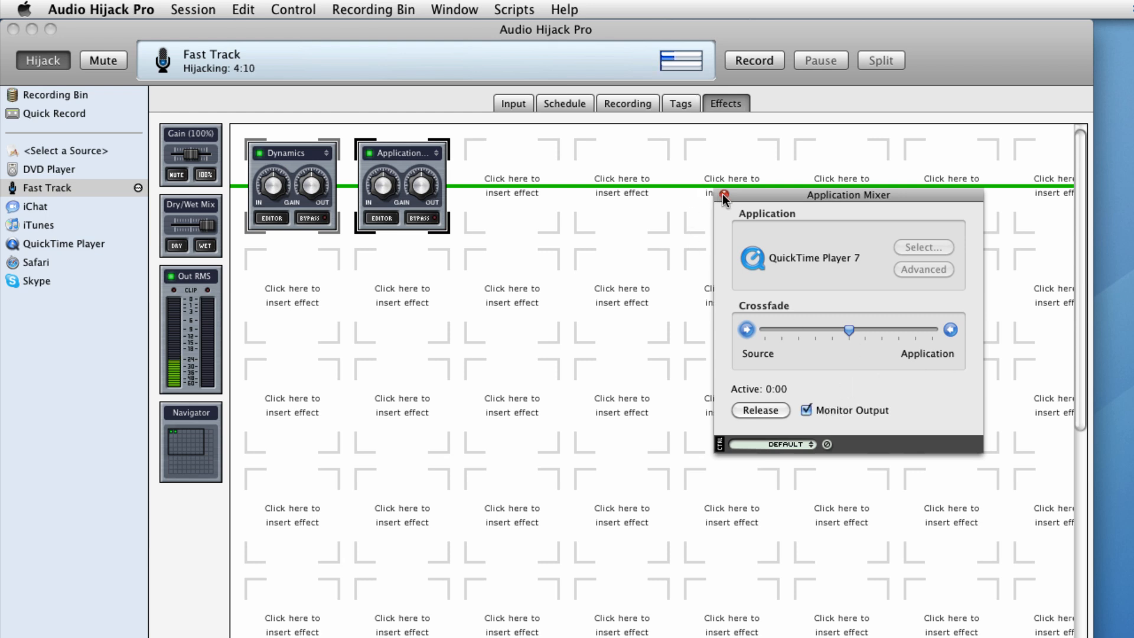
left_click(723, 195)
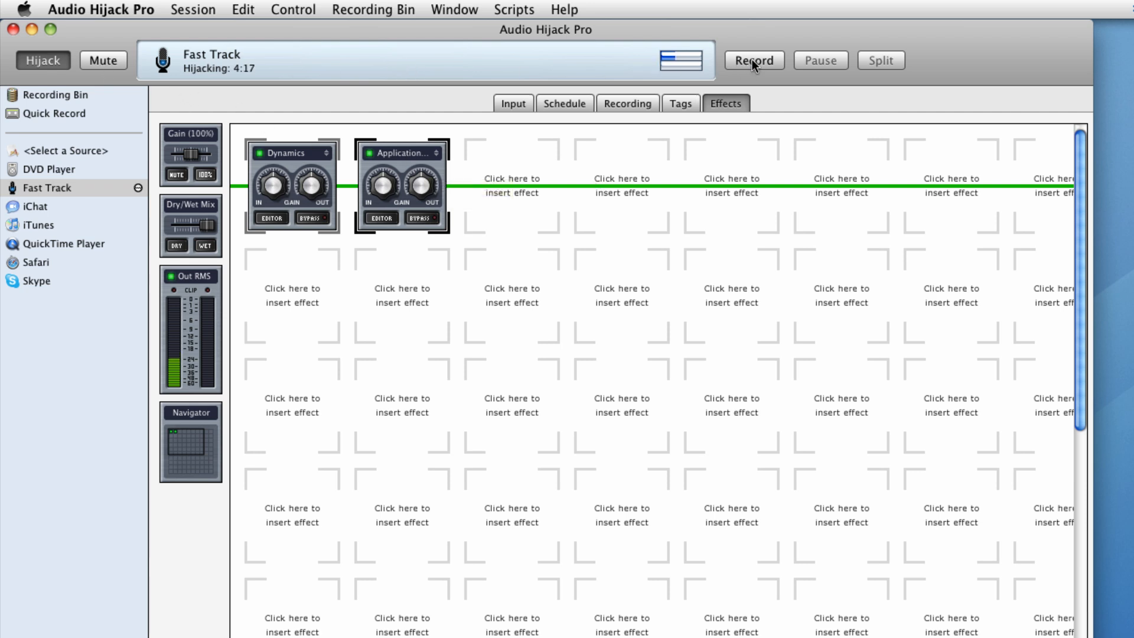
left_click(753, 60)
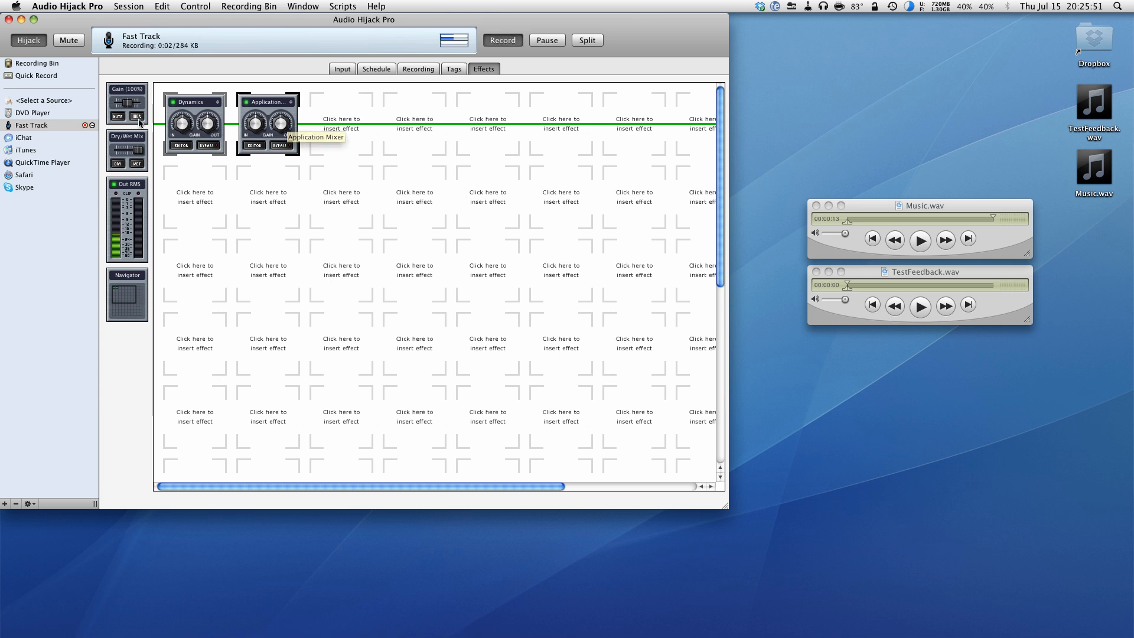
mouse_move(354, 132)
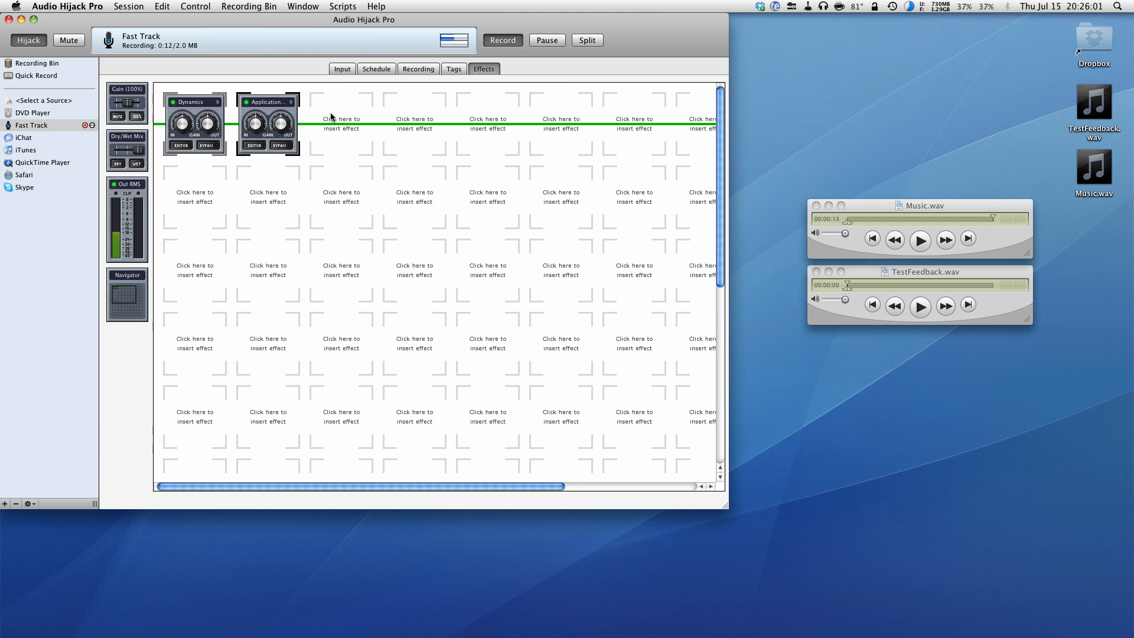
Insert an Auxiliary Device Output effect in the slot after the Application Mixer
left_click(340, 120)
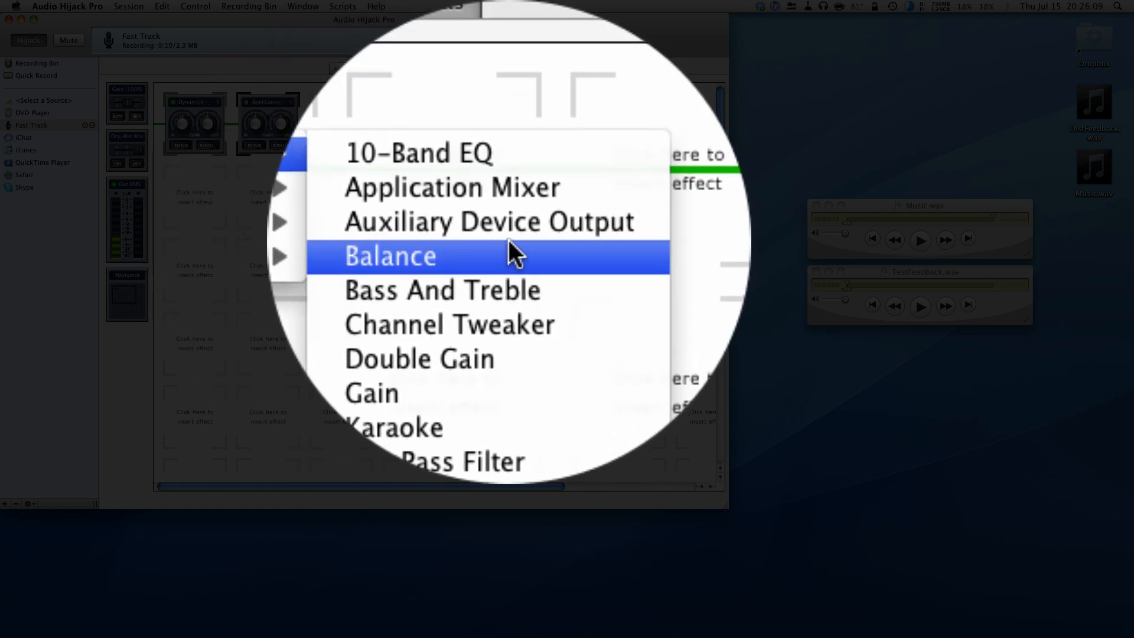
left_click(487, 221)
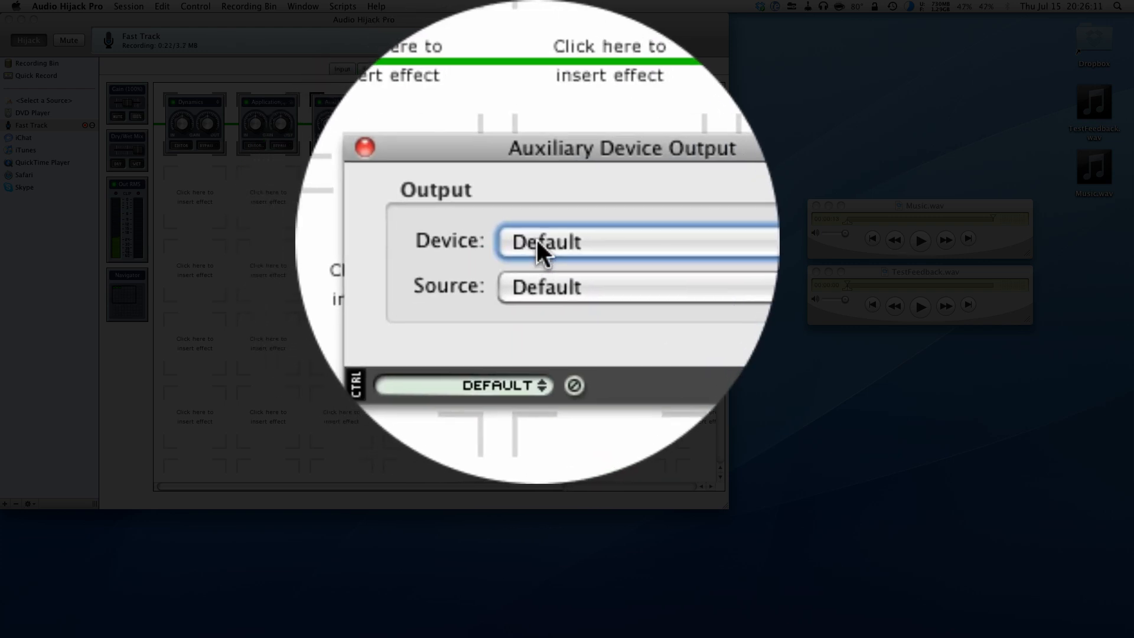
Set the Auxiliary Device Output device to Soundflower (2ch)
left_click(637, 241)
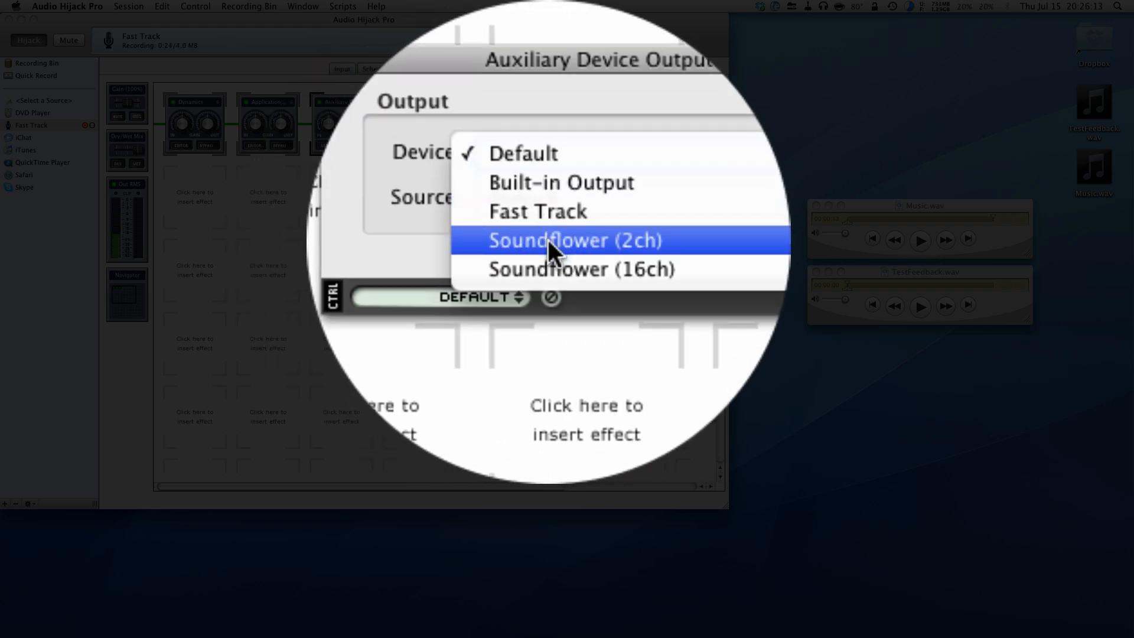
left_click(575, 240)
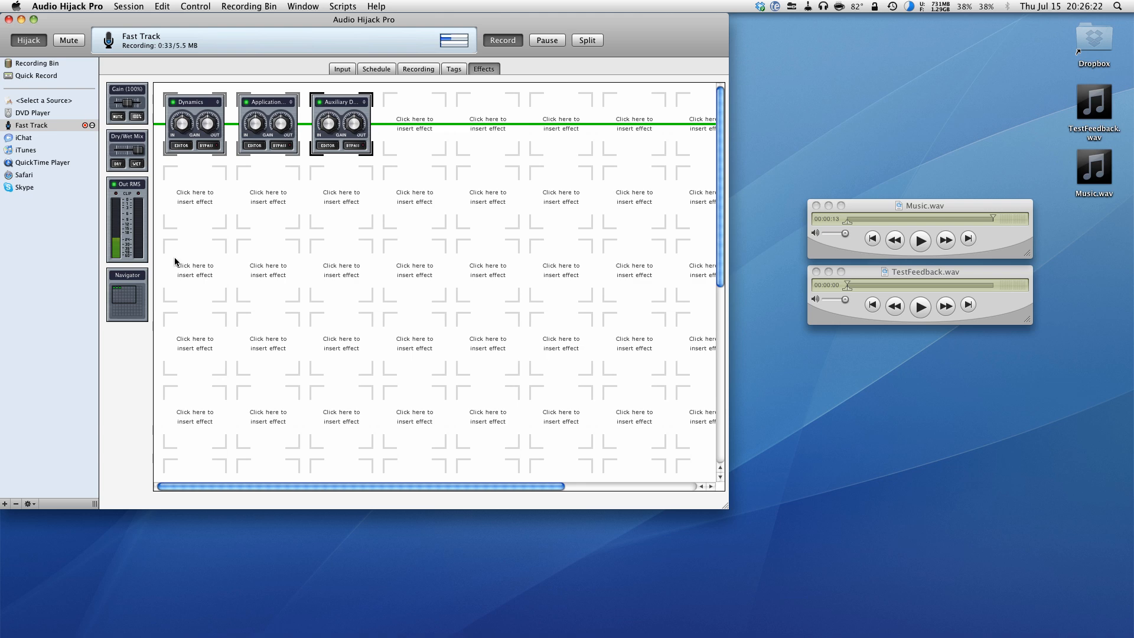
left_click(66, 7)
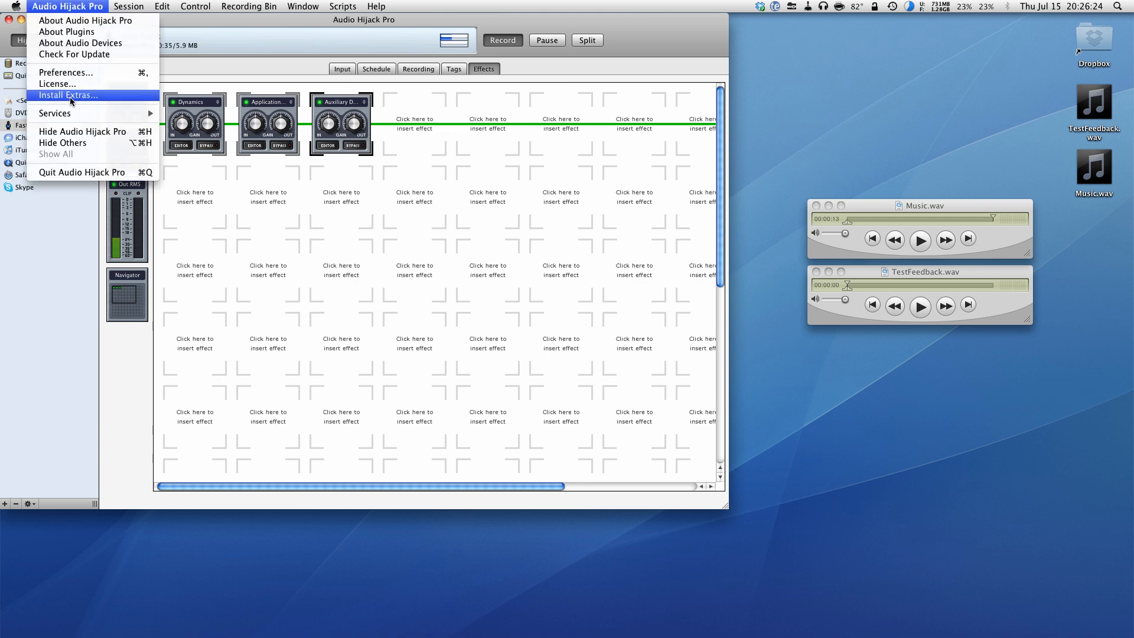
left_click(68, 94)
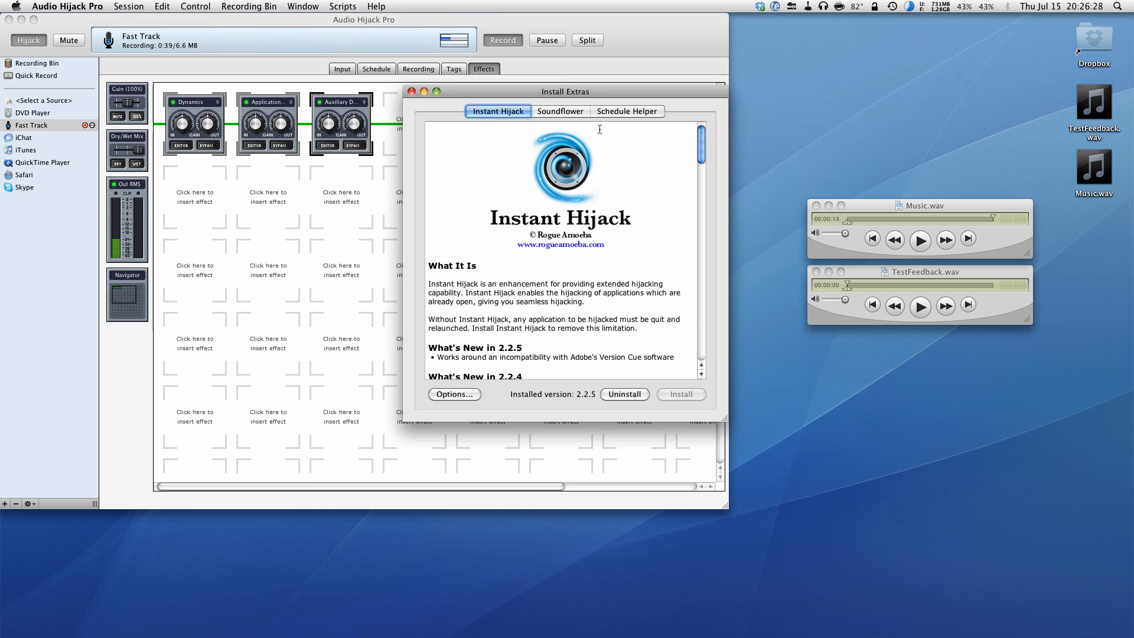
left_click(560, 111)
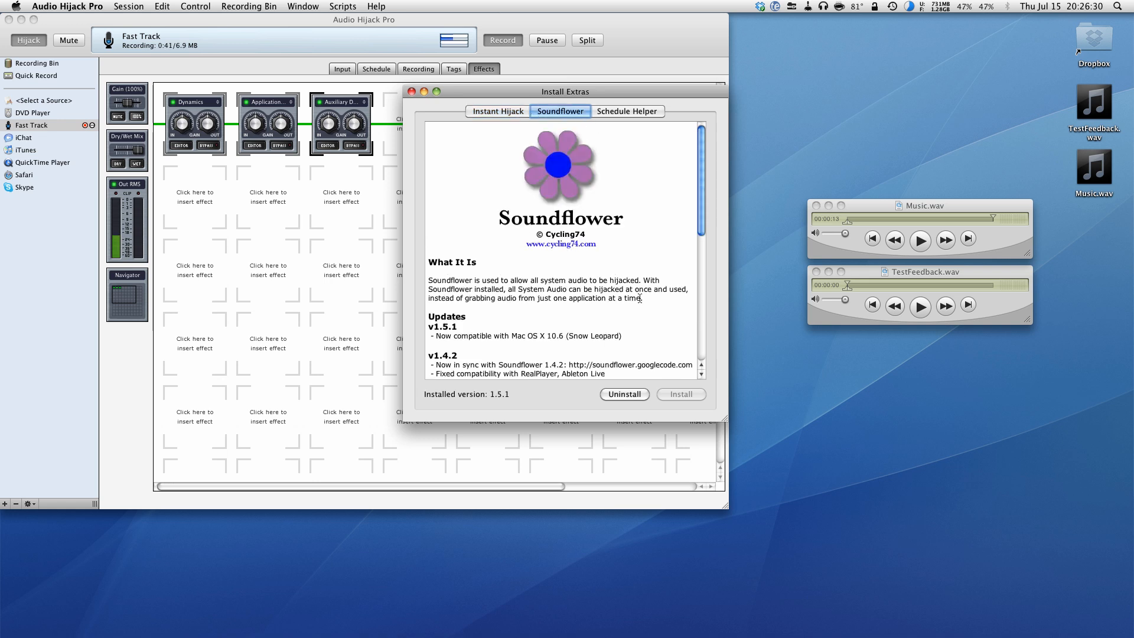
left_click(414, 92)
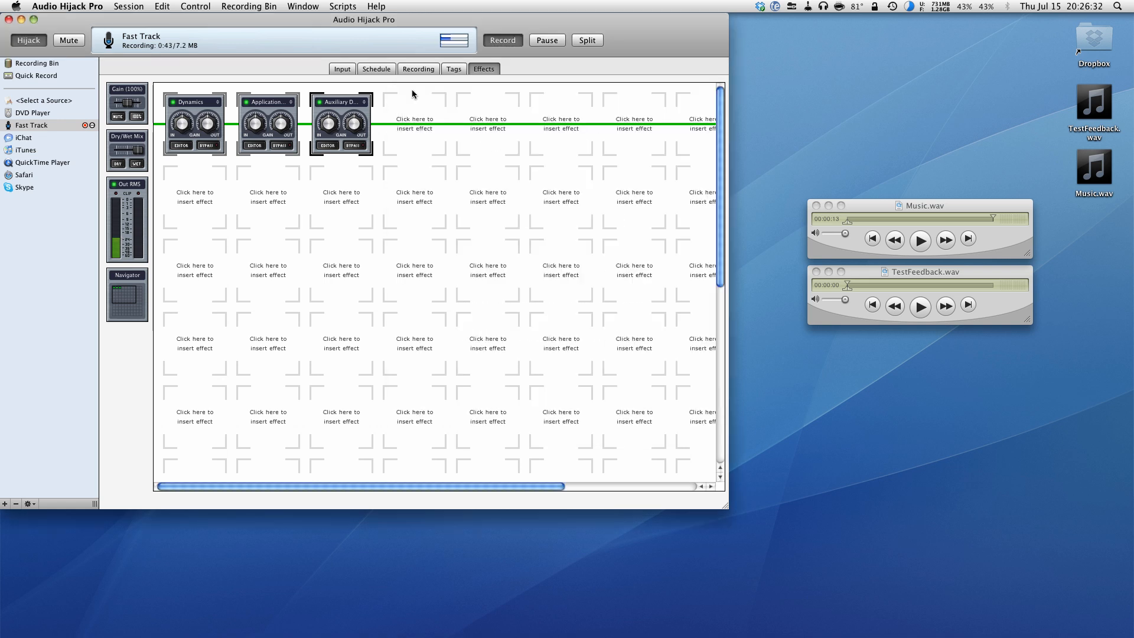
mouse_move(334, 161)
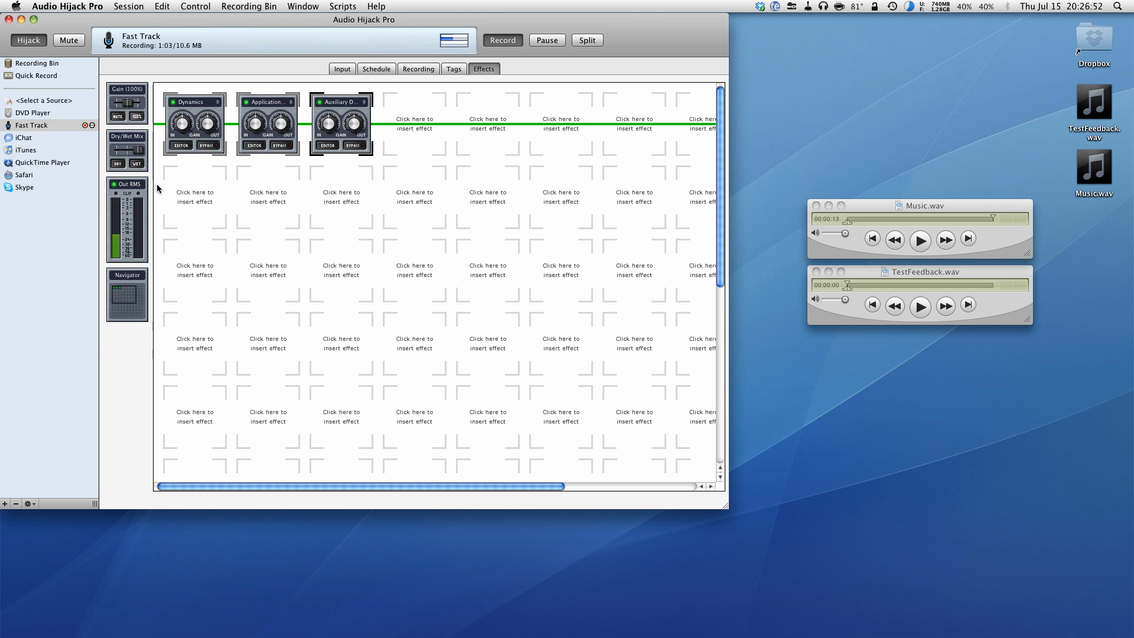
mouse_move(327, 233)
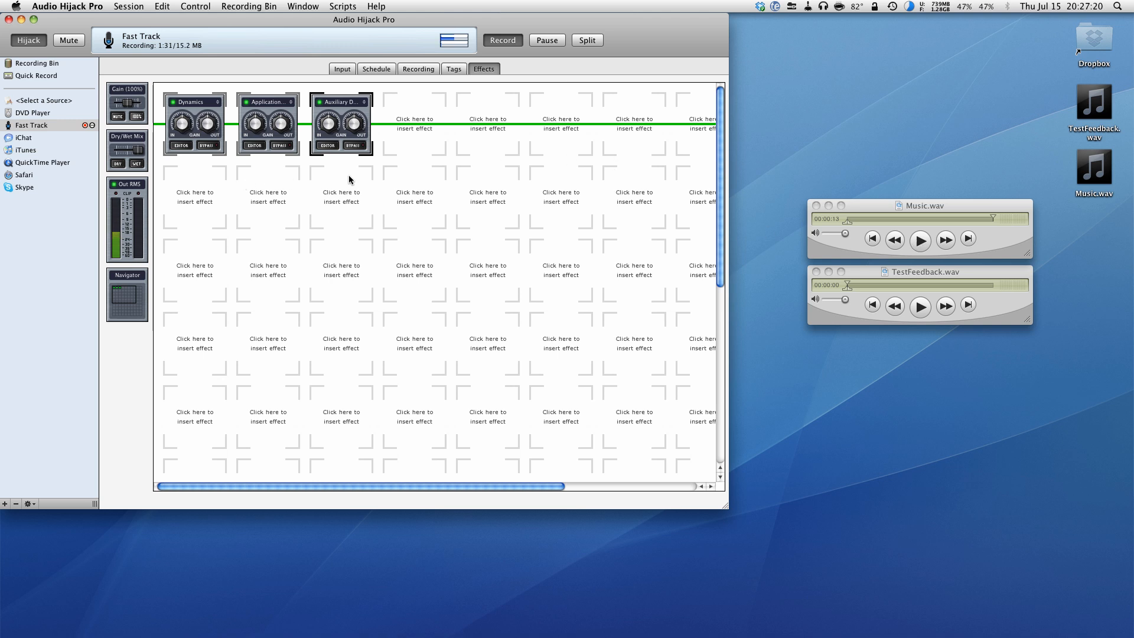
mouse_move(354, 150)
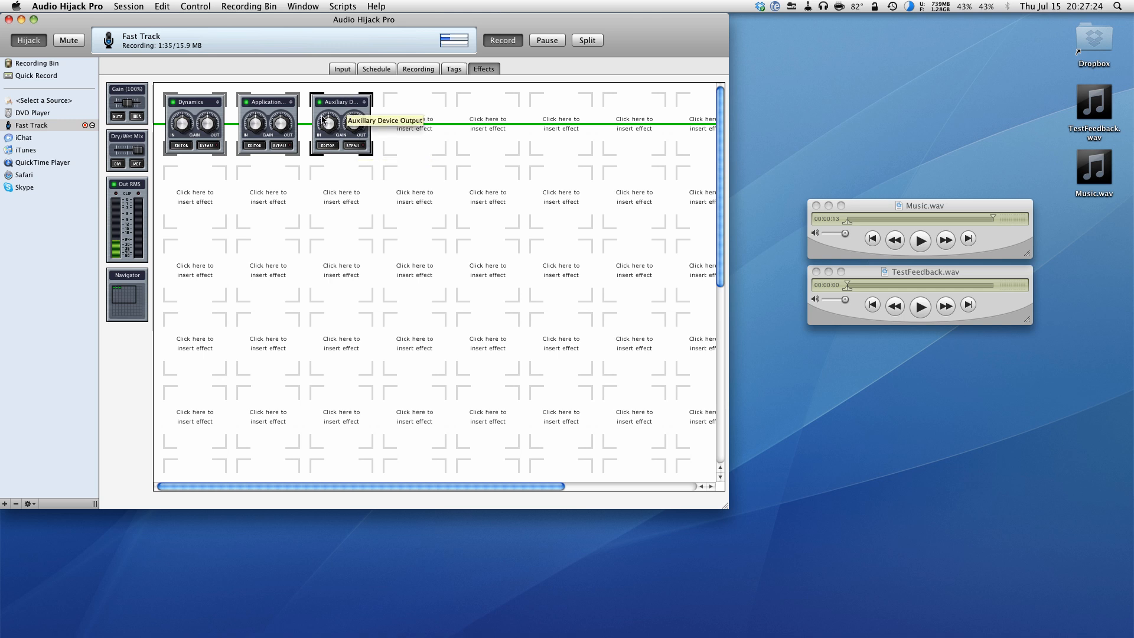
mouse_move(263, 106)
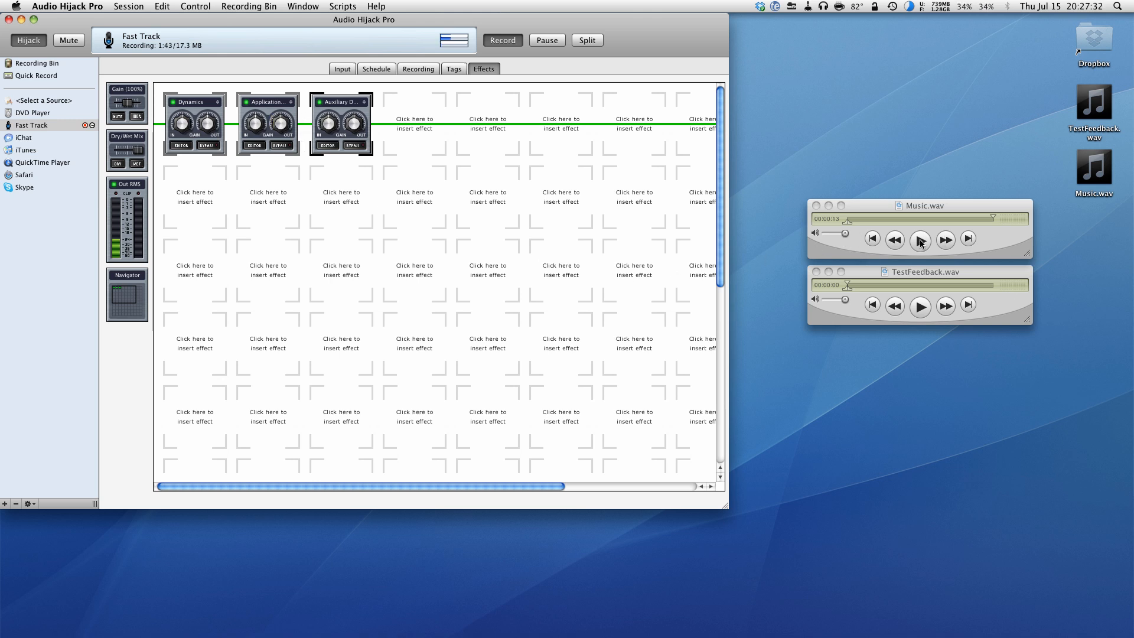
Bring QuickTime Player 7 forward and play TestFeedback.wav into the running recording
left_click(921, 239)
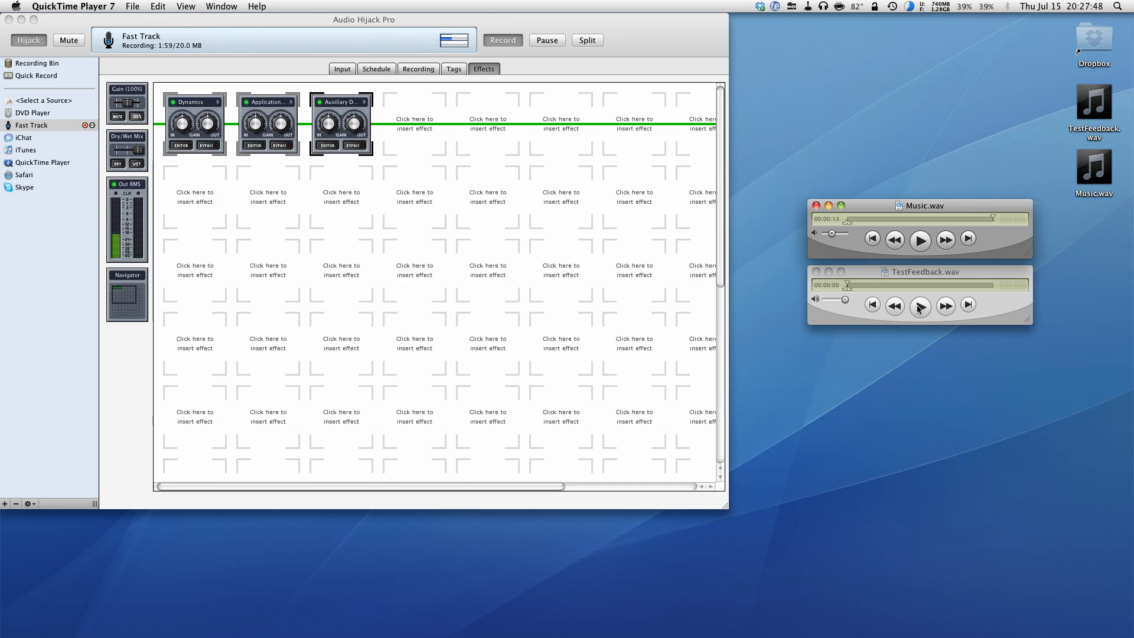
left_click(920, 305)
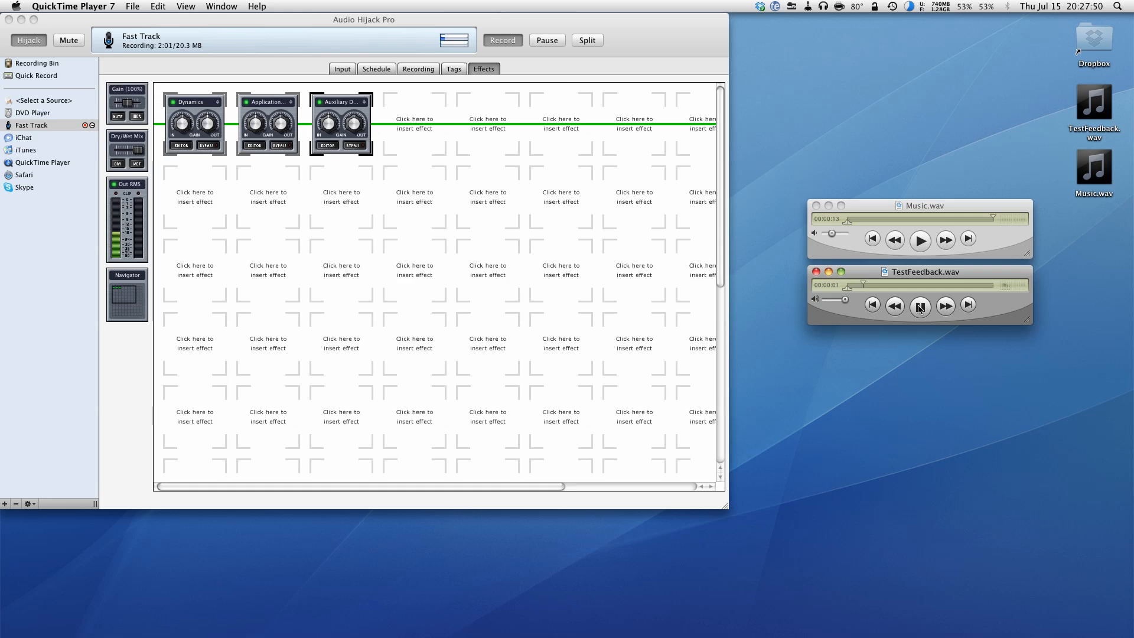
left_click(920, 304)
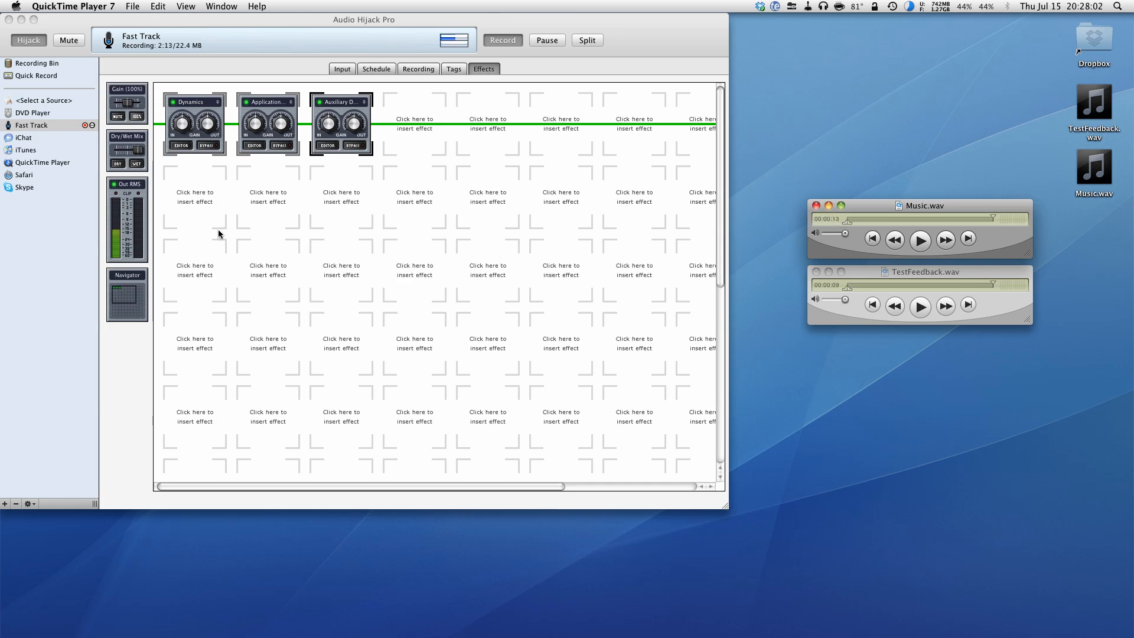
mouse_move(250, 175)
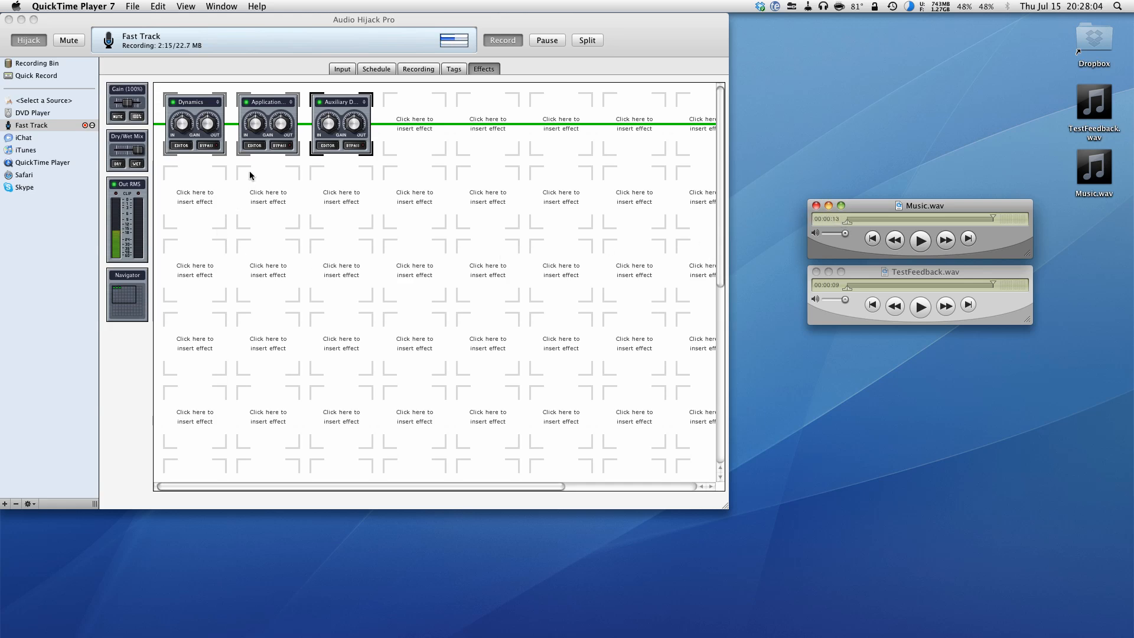